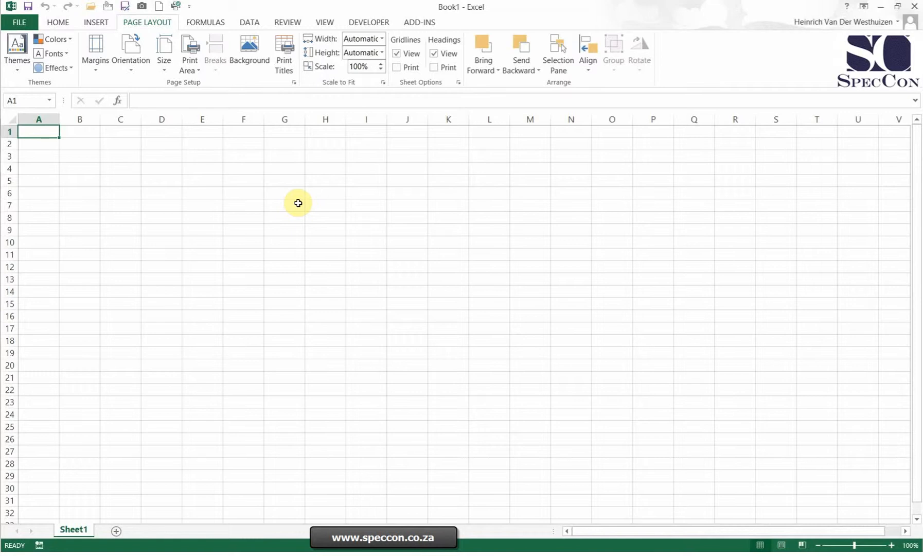
pyautogui.moveTo(155, 23)
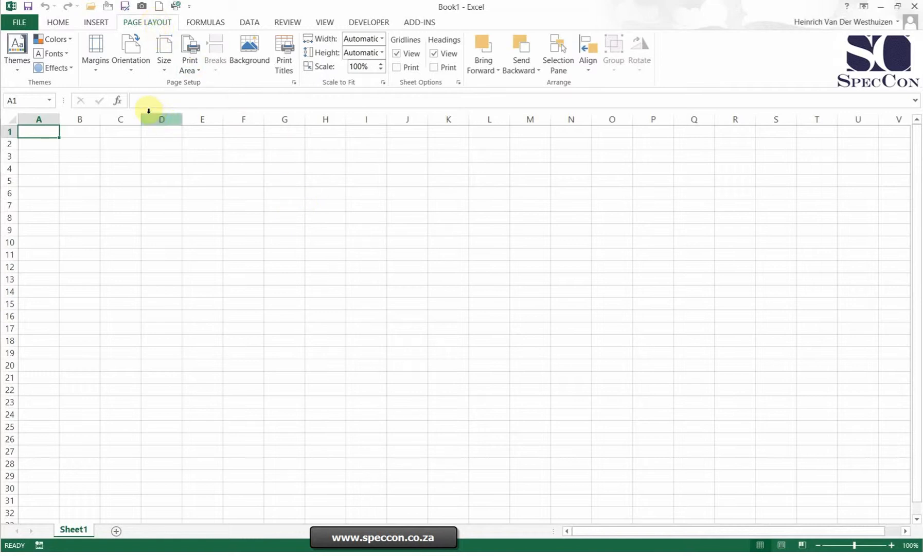
pyautogui.moveTo(428, 127)
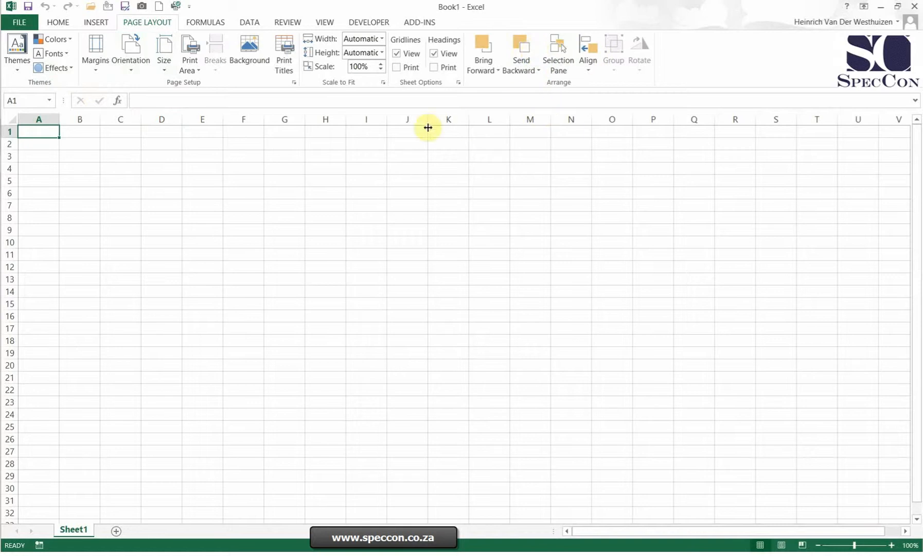
pyautogui.moveTo(223, 84)
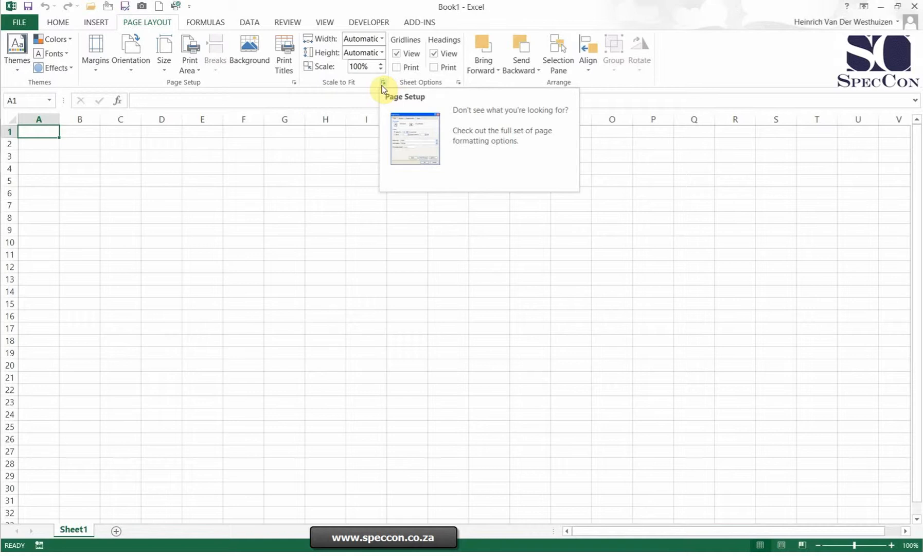
pyautogui.moveTo(459, 82)
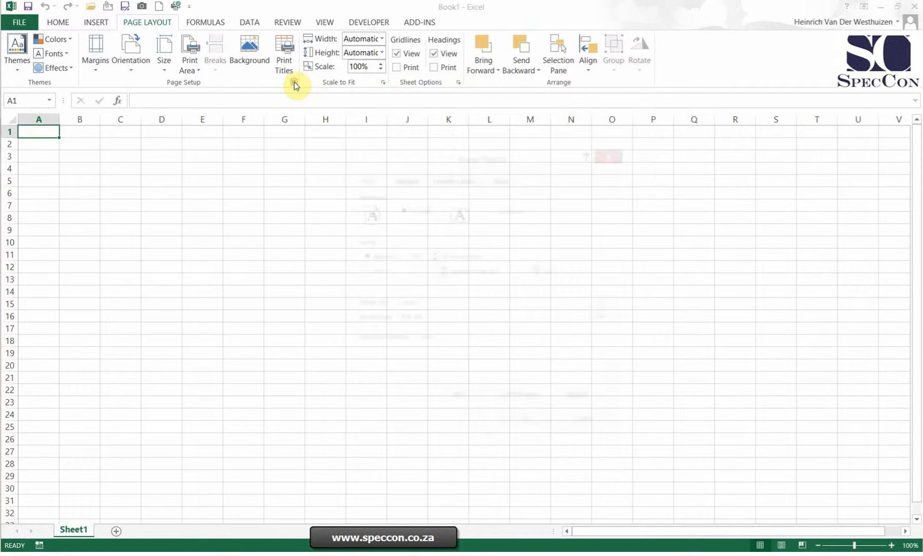
pyautogui.click(293, 83)
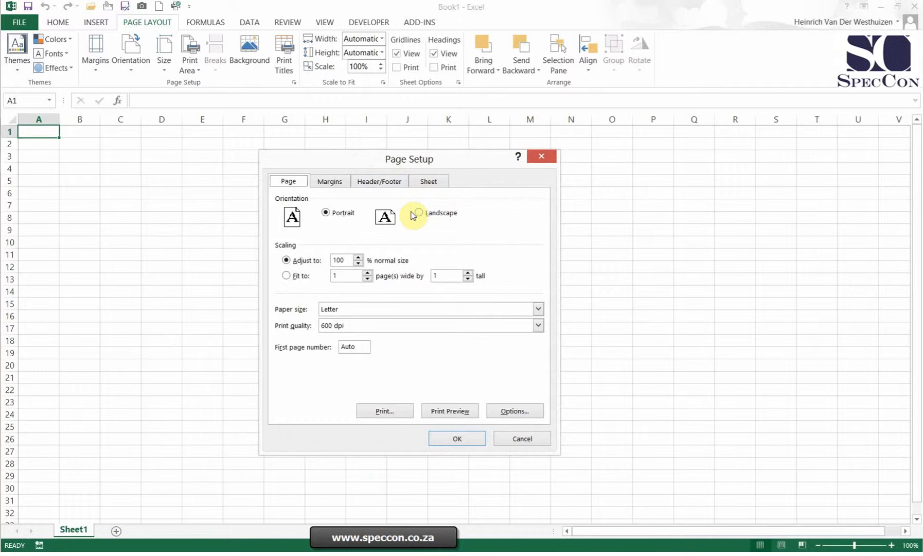
pyautogui.moveTo(452, 288)
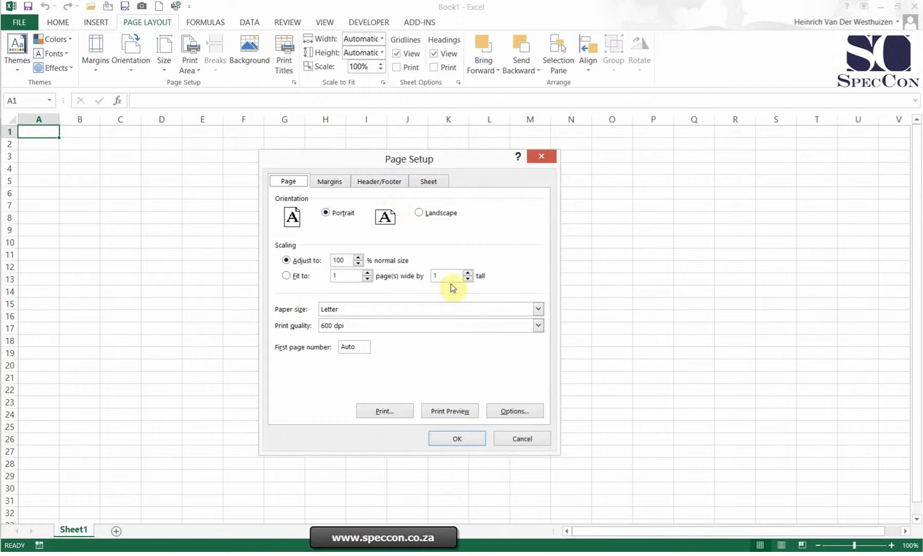
pyautogui.moveTo(321, 227)
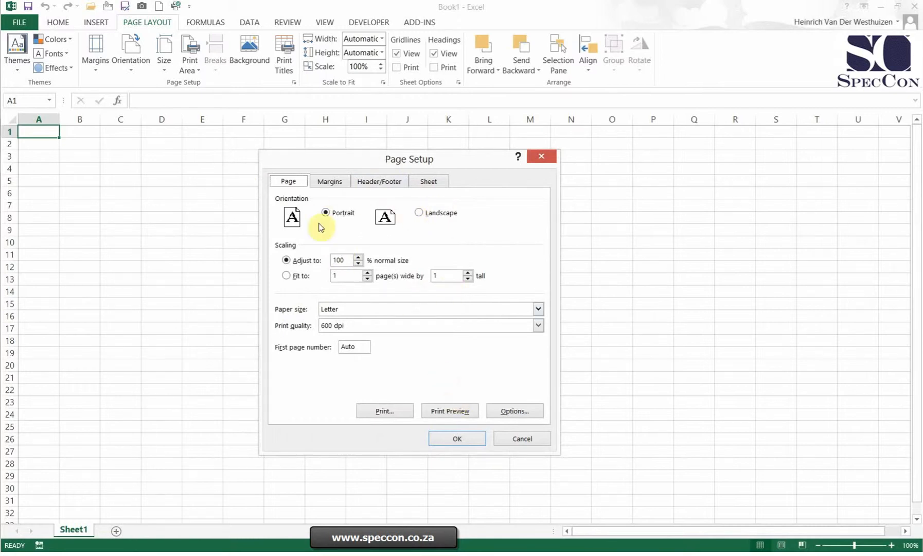
pyautogui.moveTo(366, 223)
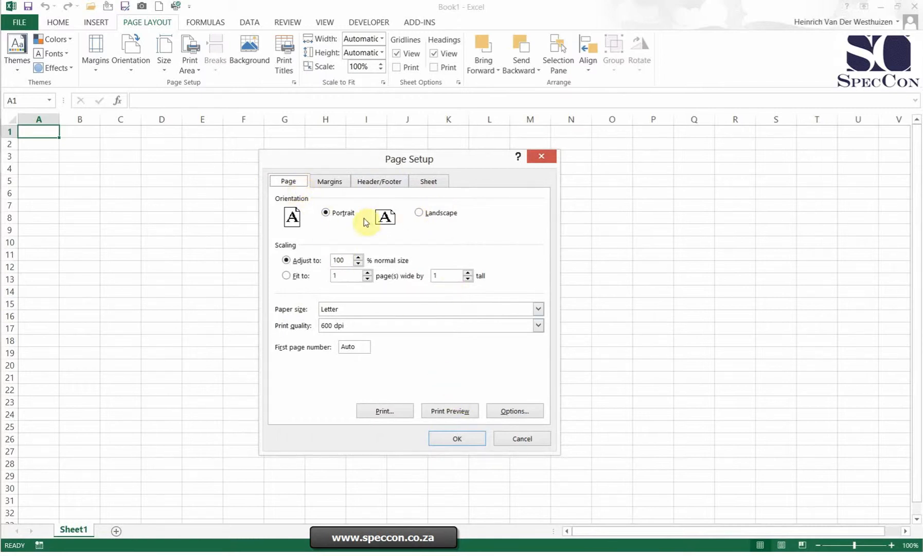
pyautogui.moveTo(419, 222)
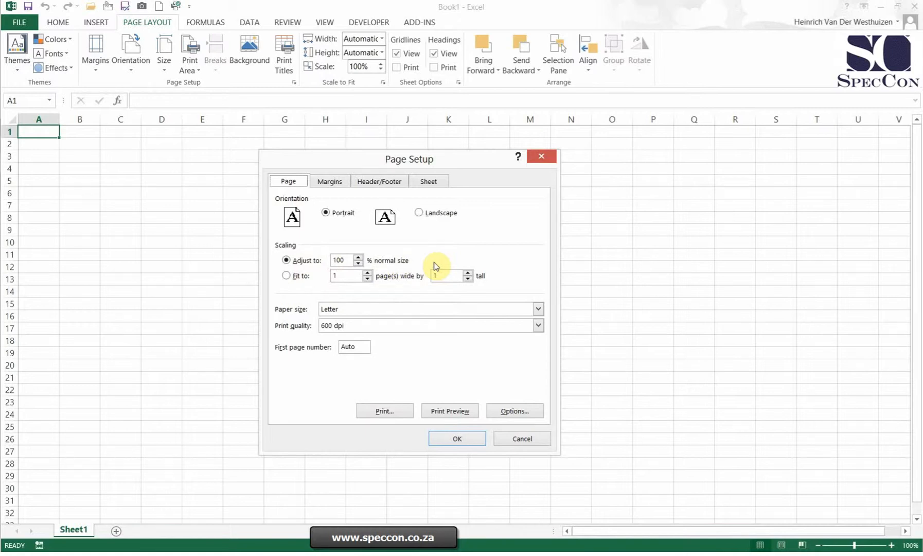
pyautogui.click(286, 276)
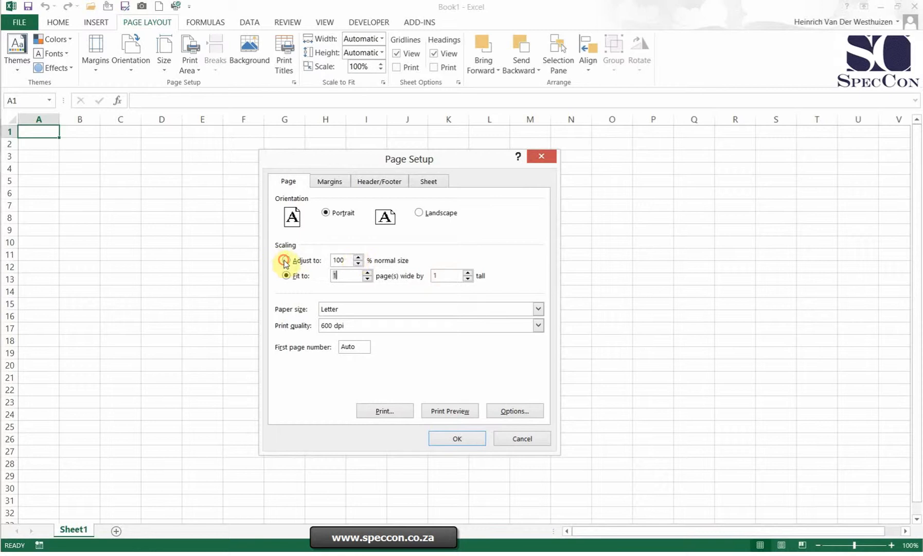
pyautogui.click(287, 260)
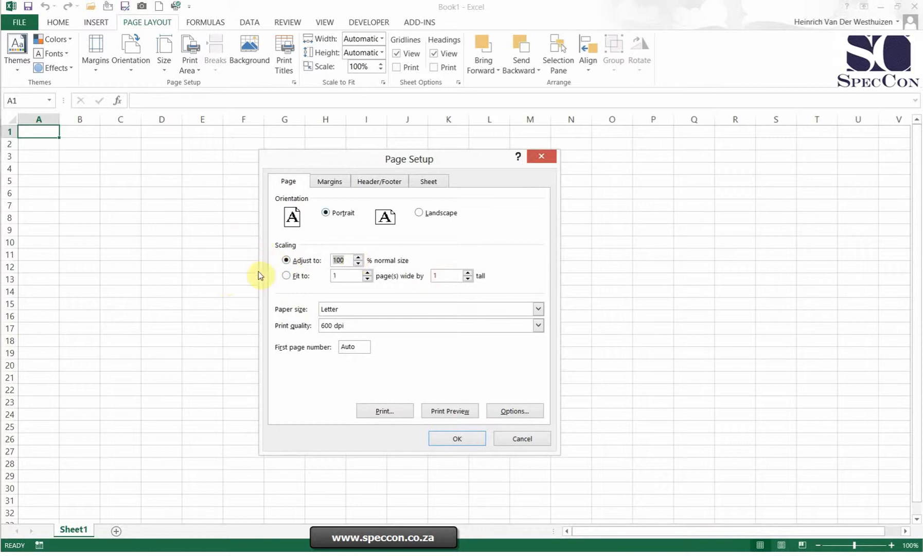
pyautogui.moveTo(453, 357)
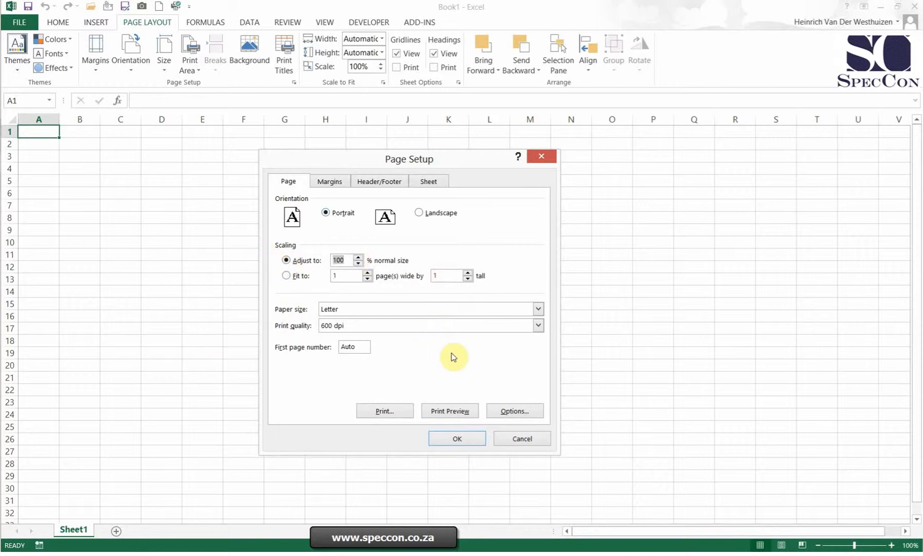
pyautogui.moveTo(125, 483)
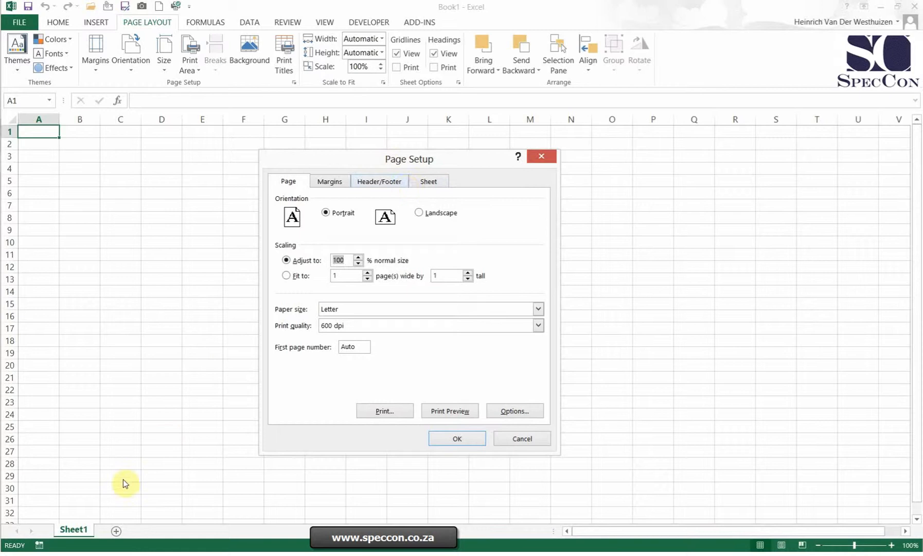
pyautogui.moveTo(376, 306)
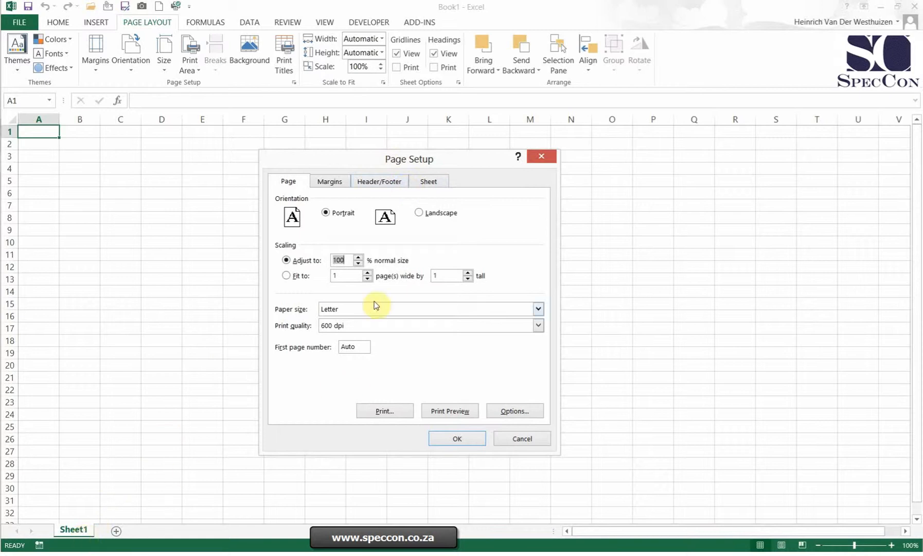
pyautogui.moveTo(191, 522)
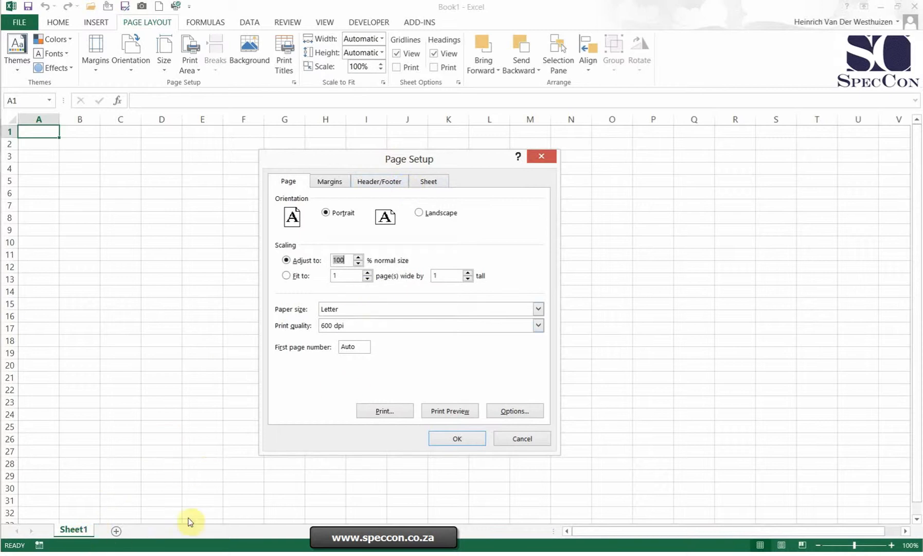
pyautogui.moveTo(439, 379)
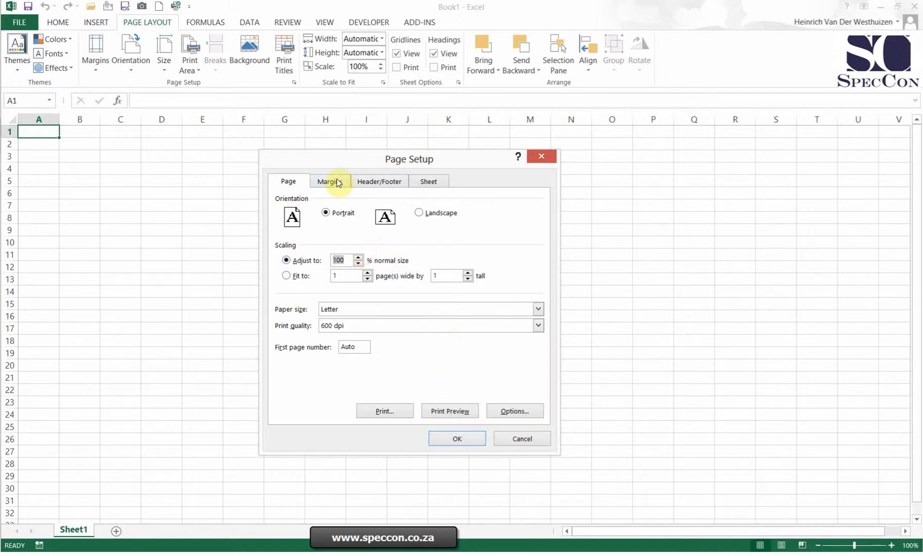
# Step: Zero the top, left and right margins and centre the printout horizontally and vertically
pyautogui.click(329, 181)
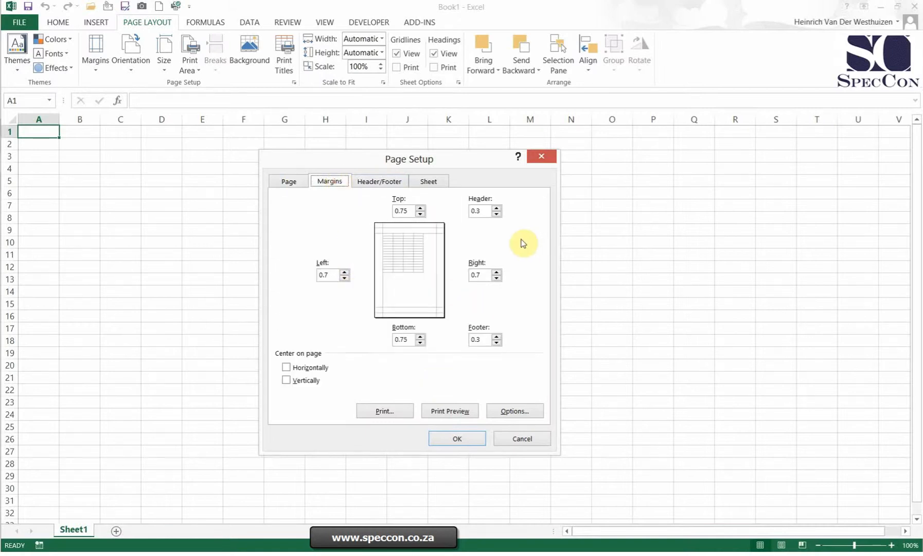
pyautogui.moveTo(377, 236)
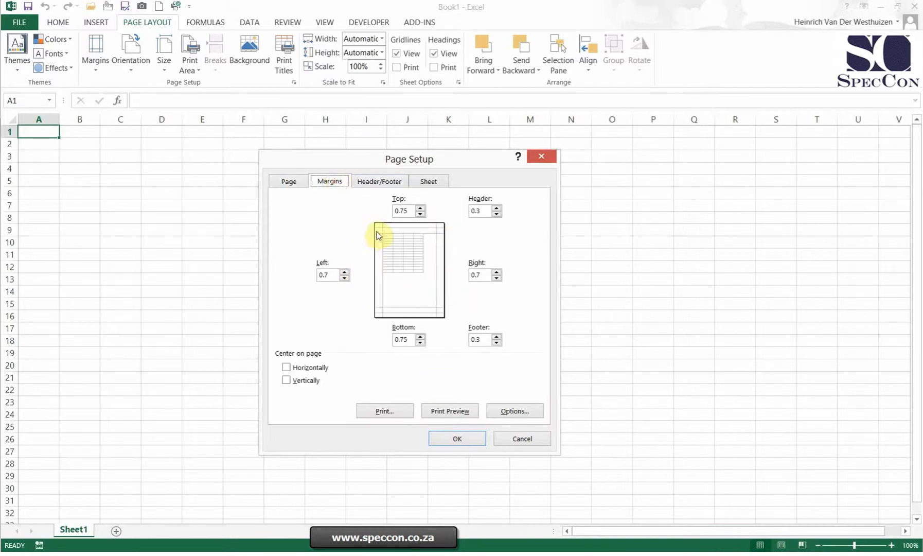
pyautogui.moveTo(435, 321)
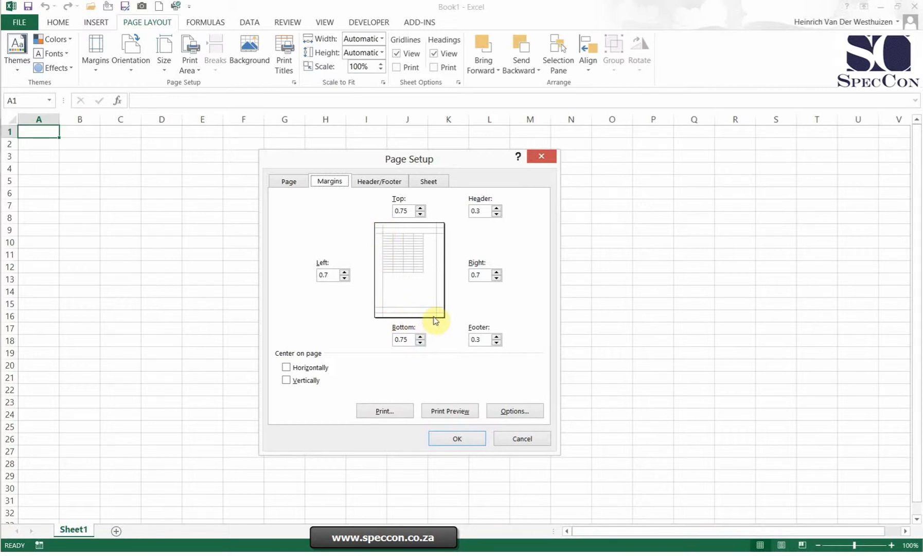
pyautogui.moveTo(445, 228)
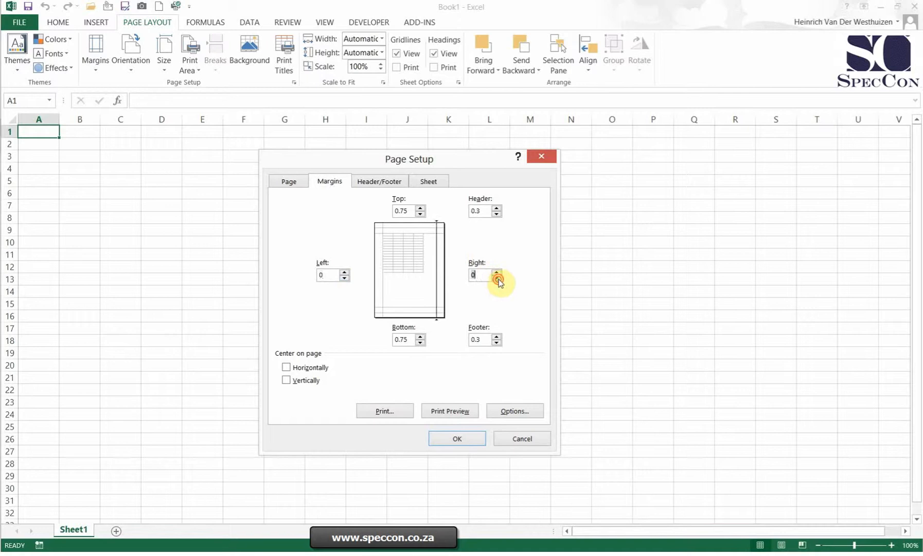
pyautogui.moveTo(521, 247)
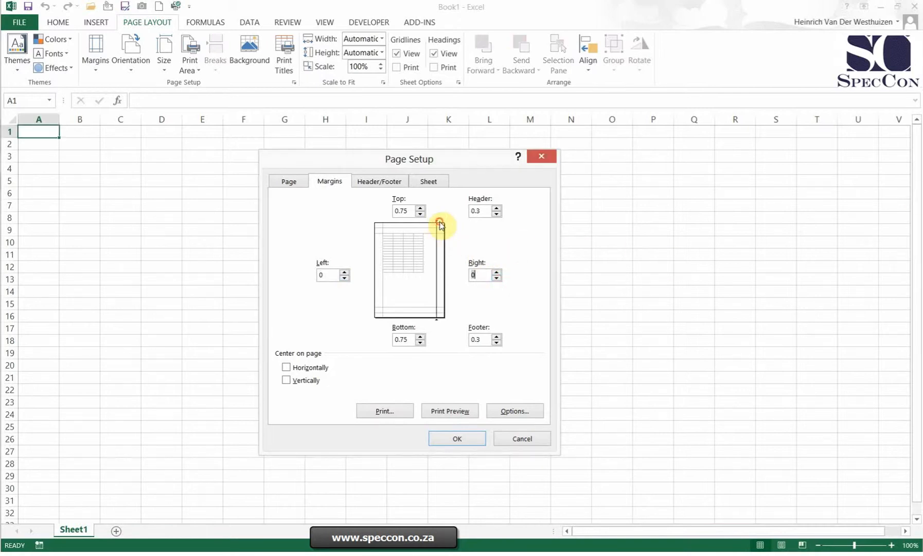
pyautogui.click(420, 214)
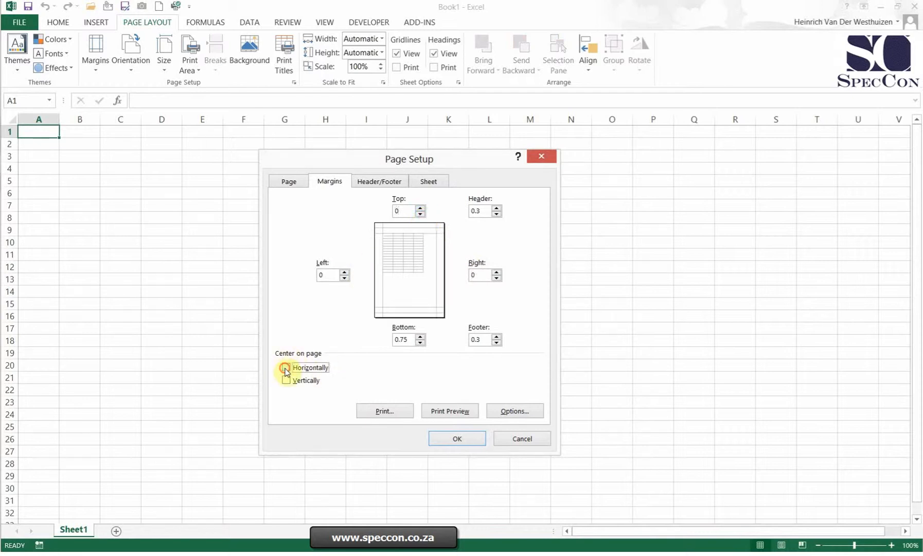
pyautogui.click(286, 380)
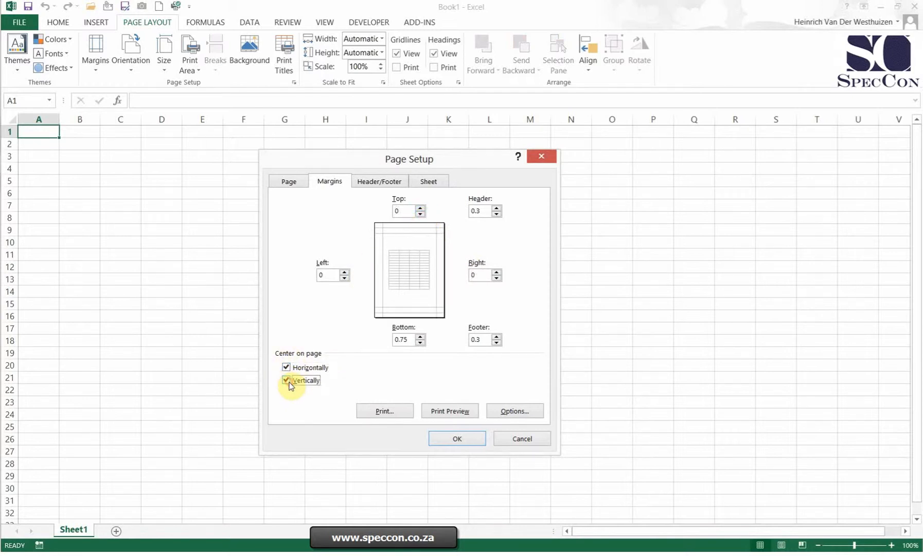
pyautogui.click(287, 367)
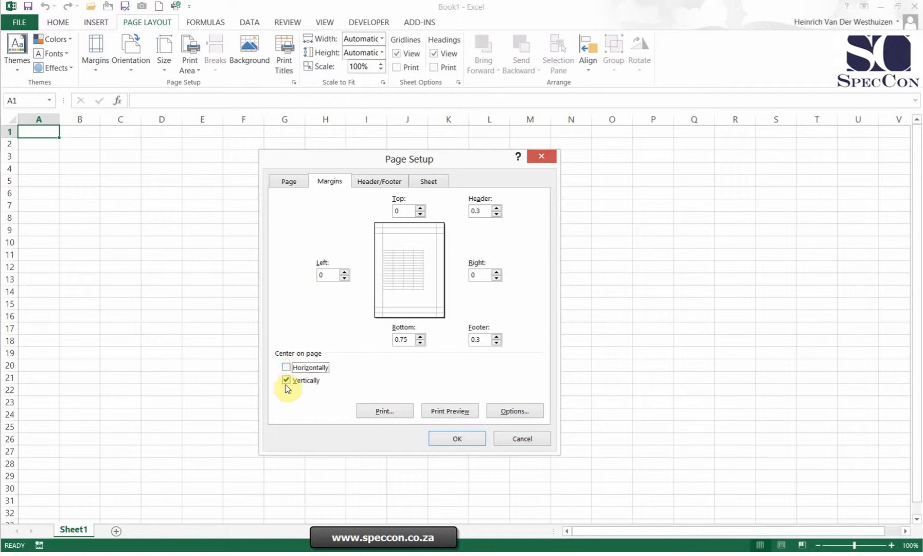
pyautogui.click(287, 367)
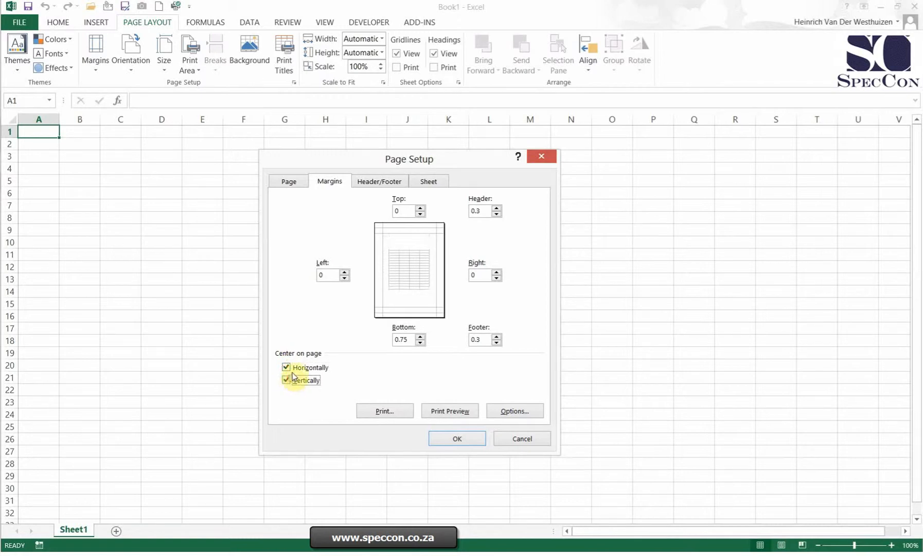
pyautogui.moveTo(336, 262)
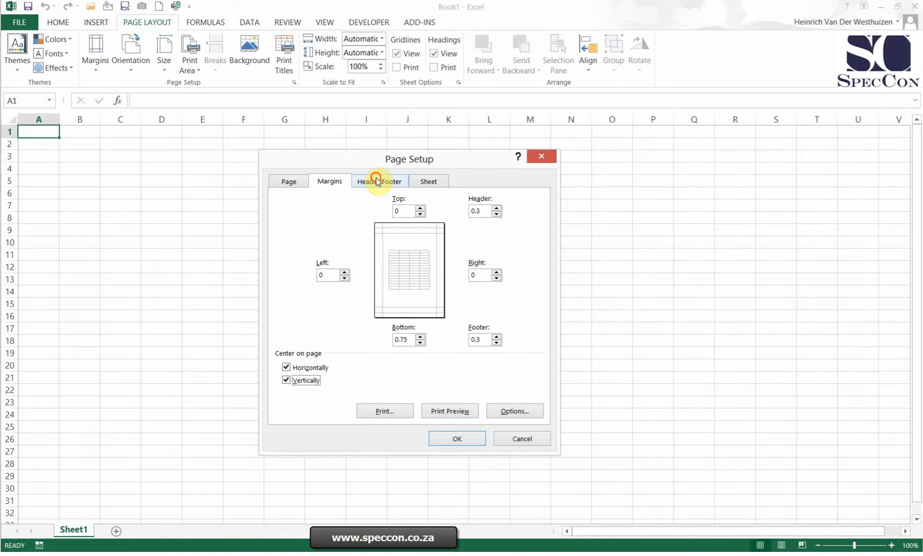
# Step: Browse the preset header choices and start a custom header
pyautogui.click(379, 181)
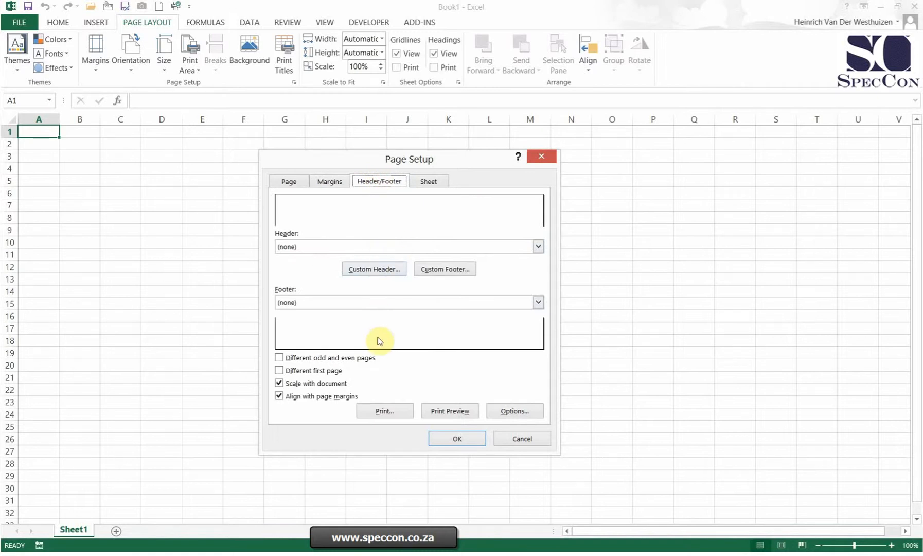
pyautogui.moveTo(536, 247)
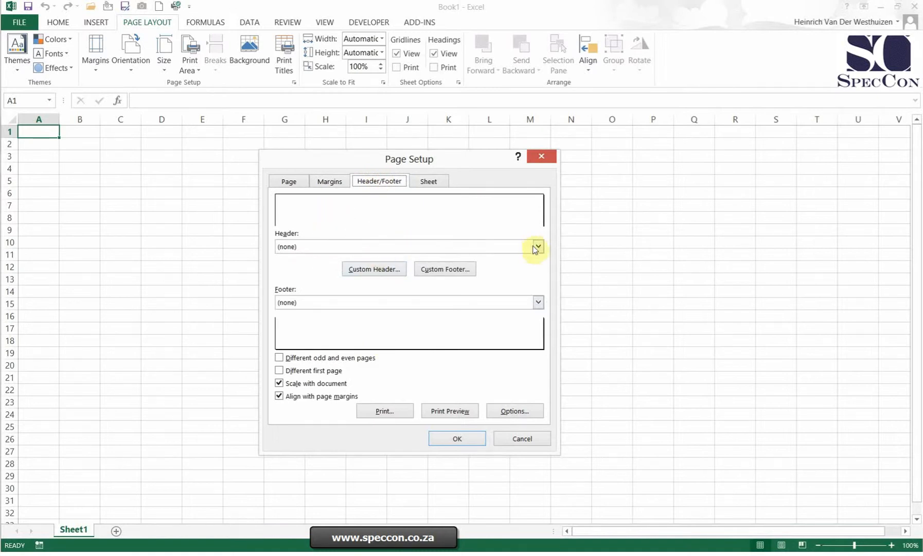
pyautogui.click(536, 246)
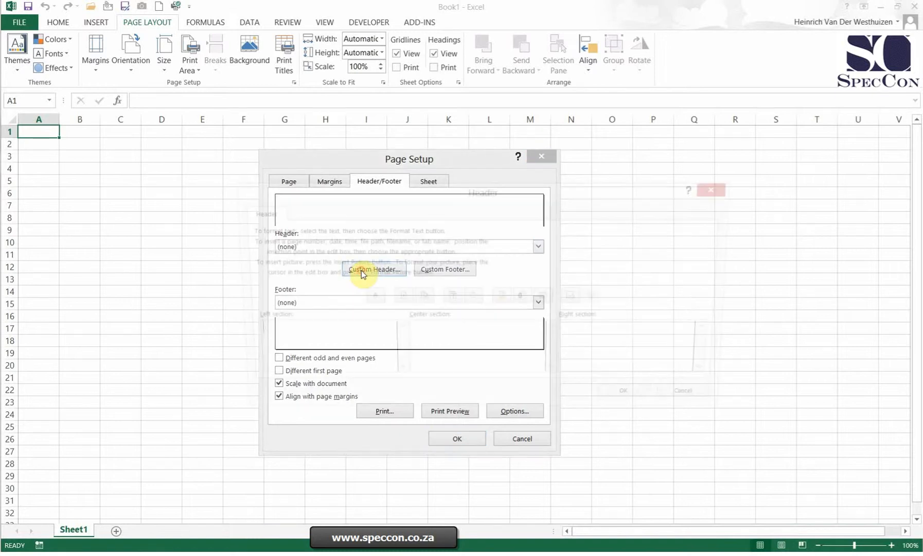
pyautogui.click(373, 268)
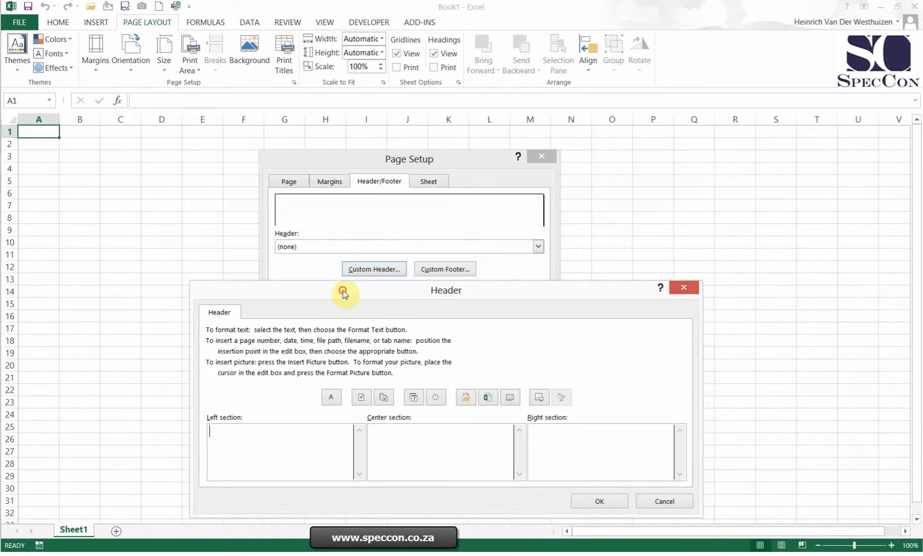
pyautogui.moveTo(334, 396)
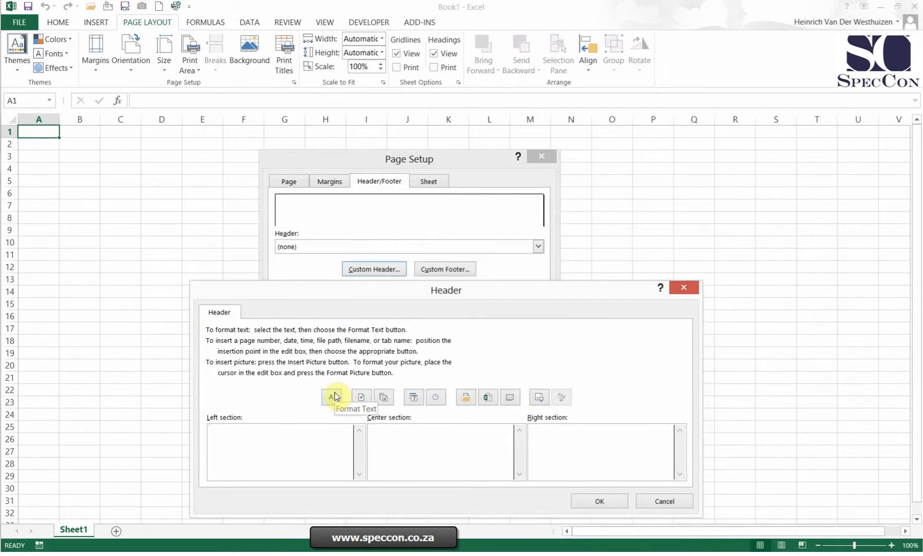
pyautogui.moveTo(264, 439)
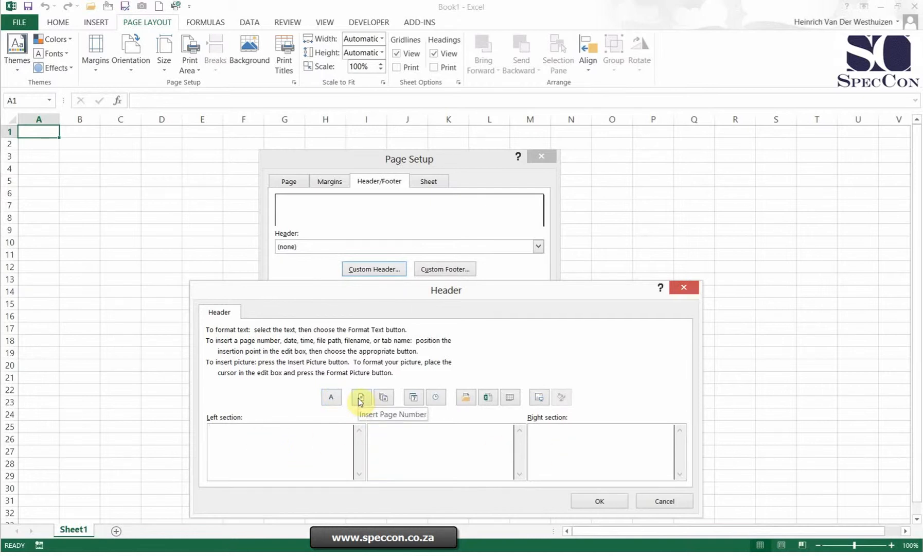
# Step: Insert page number, page count, date, time, file path, file name and sheet name codes into the left section
pyautogui.click(360, 396)
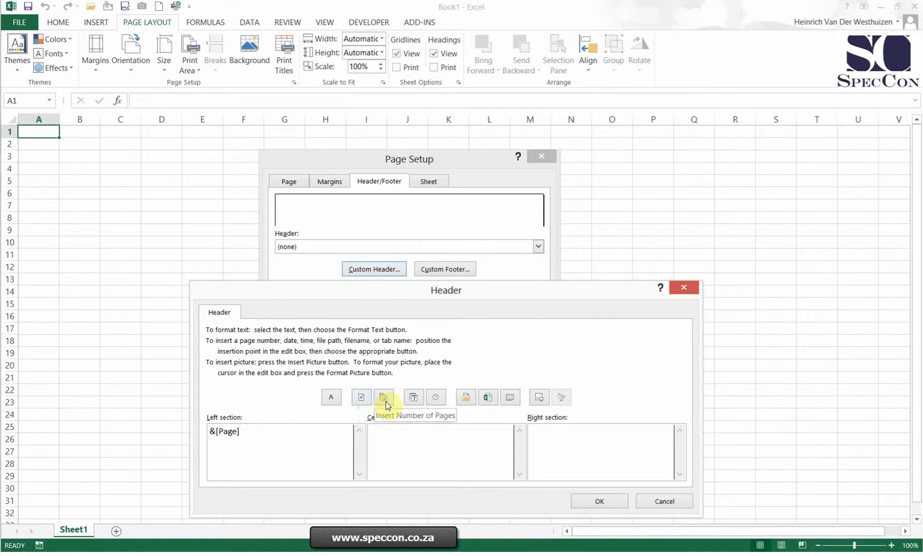
pyautogui.click(382, 397)
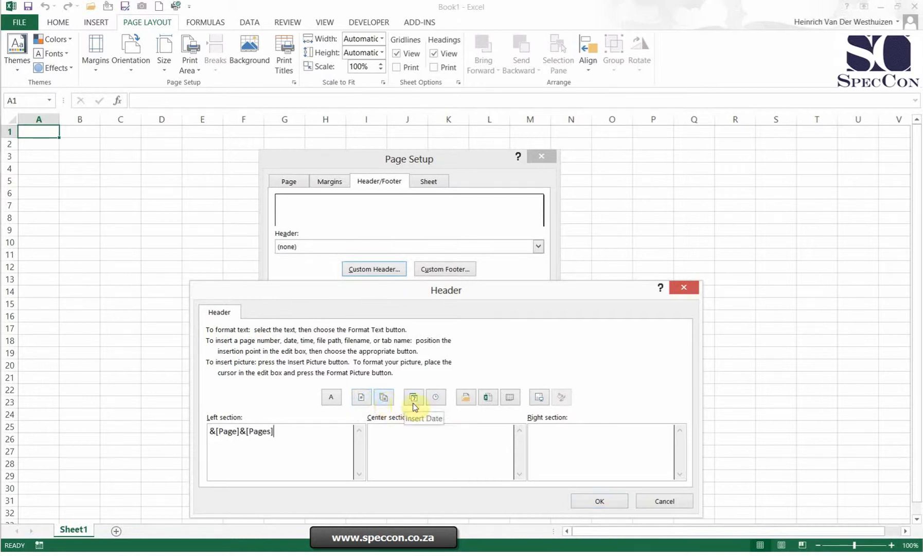
pyautogui.click(412, 397)
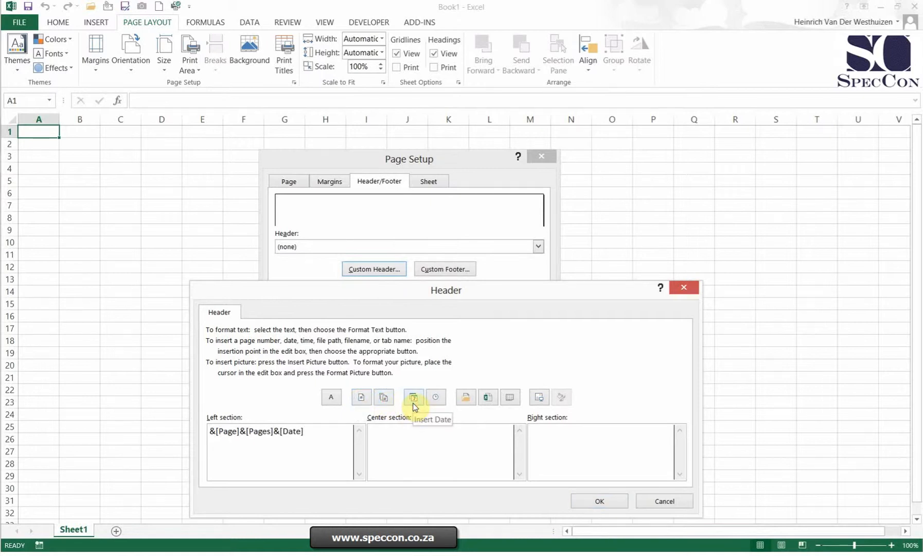
pyautogui.click(435, 396)
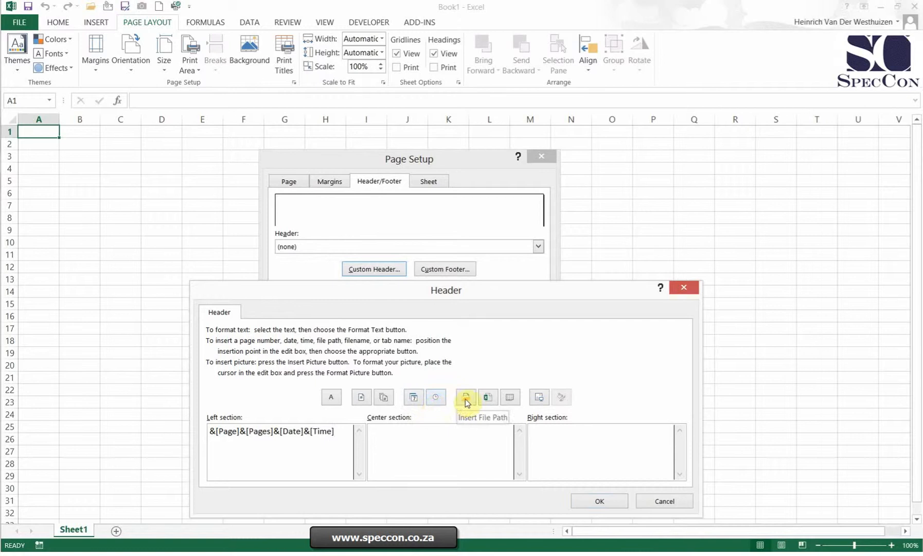
pyautogui.click(464, 397)
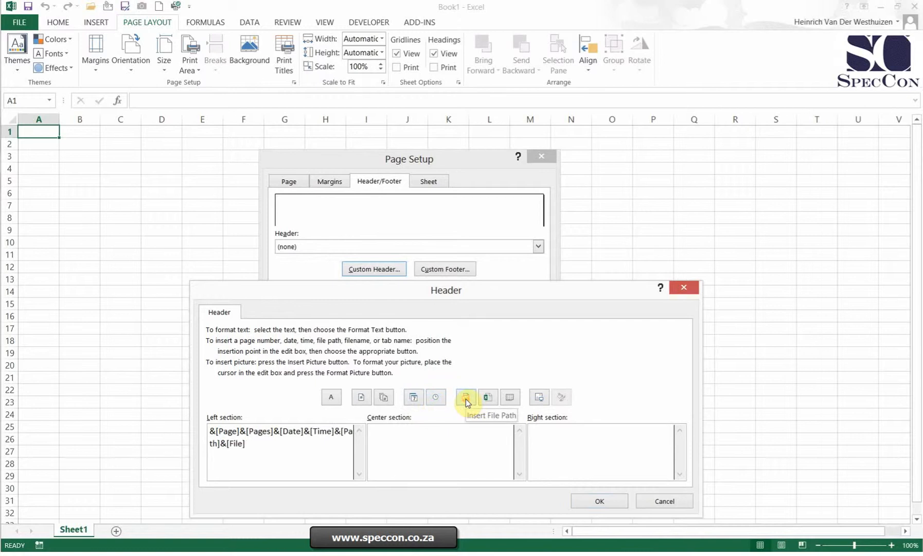
pyautogui.moveTo(487, 397)
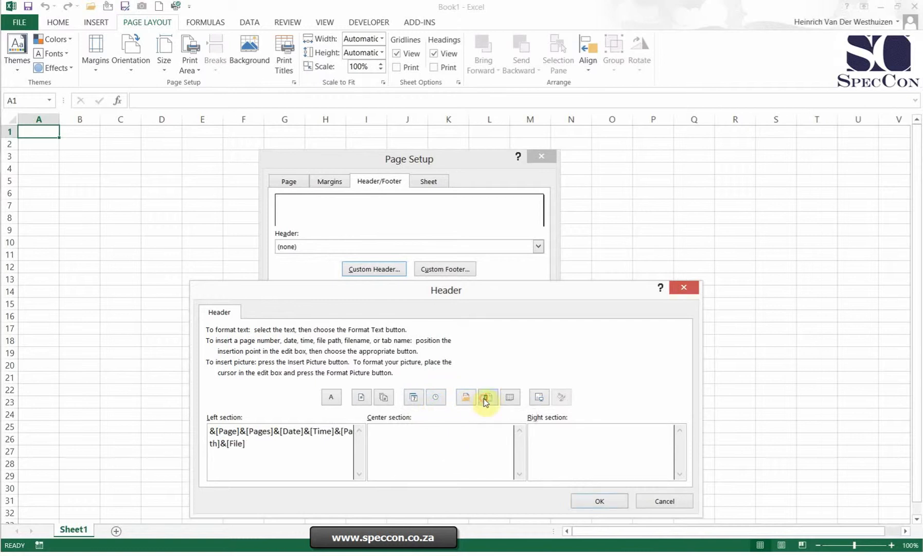
pyautogui.click(509, 397)
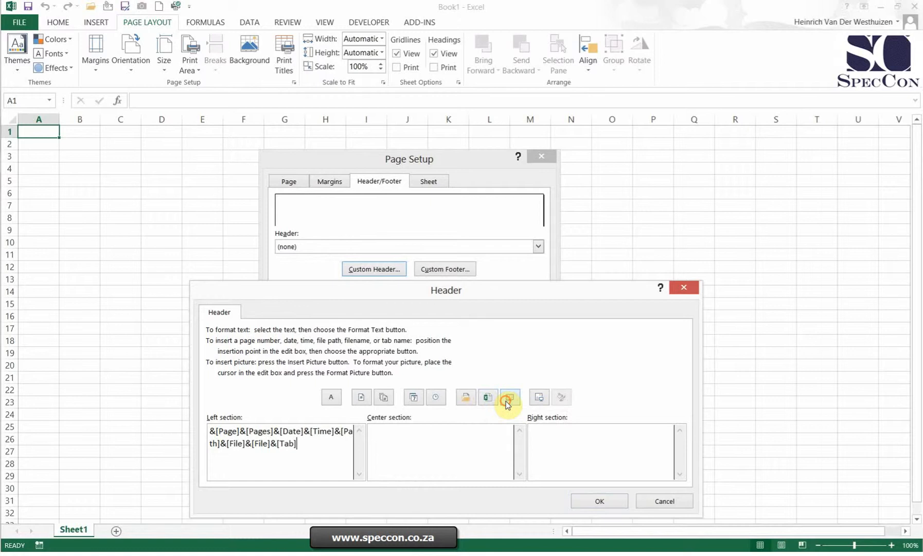
pyautogui.click(509, 397)
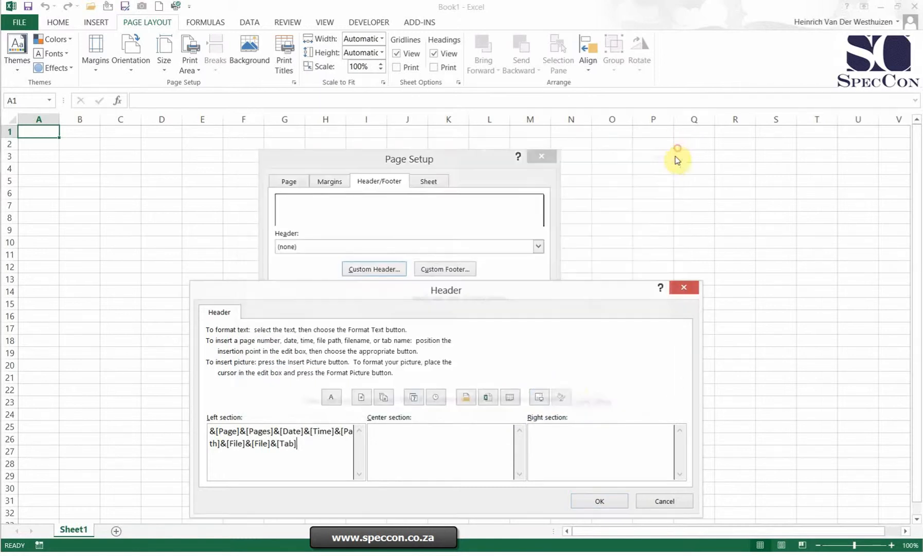
pyautogui.moveTo(558, 402)
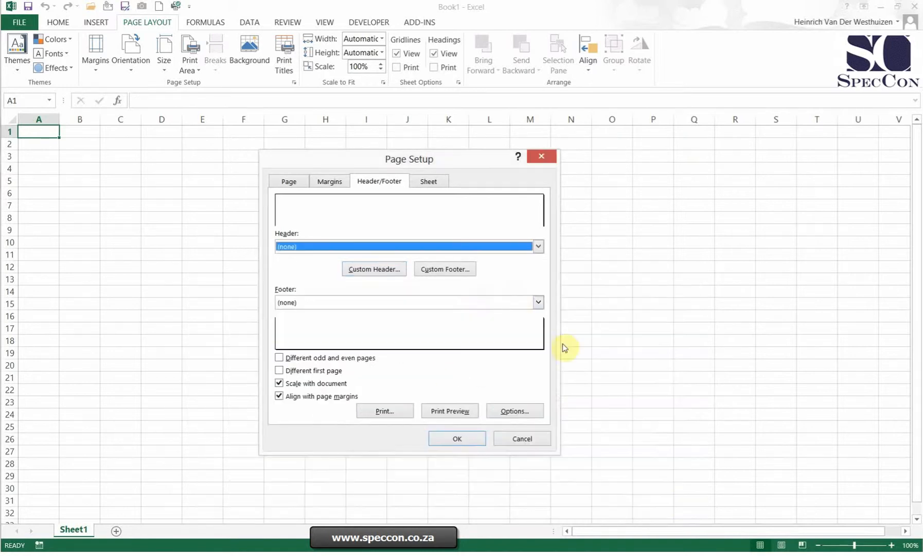
pyautogui.click(445, 269)
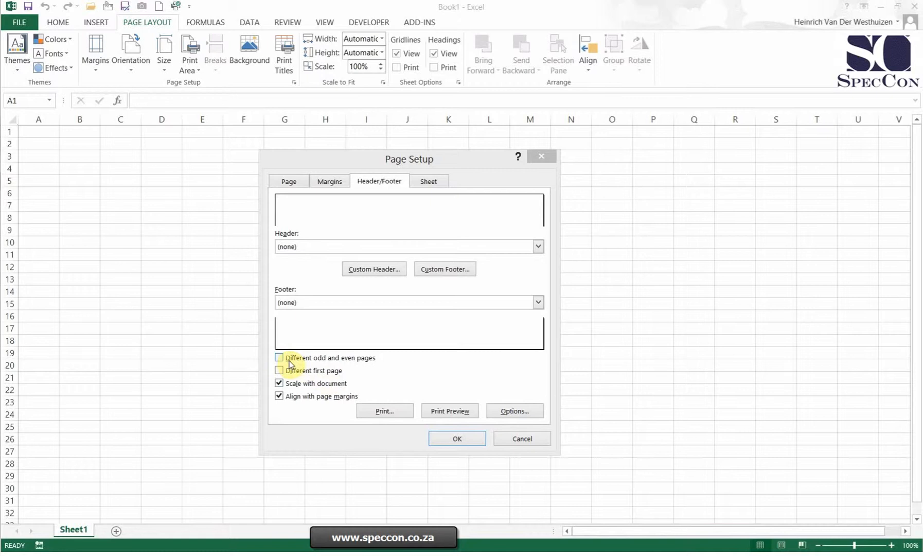
pyautogui.moveTo(371, 361)
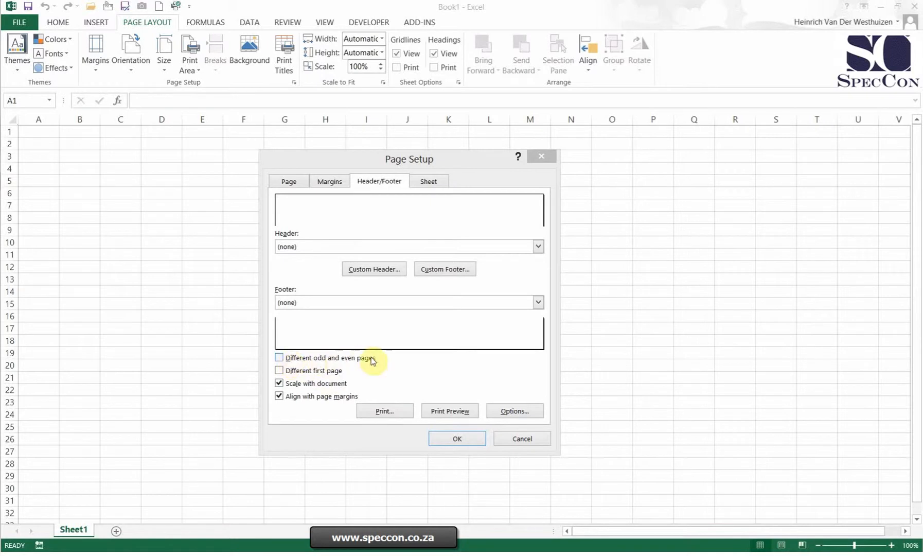
pyautogui.moveTo(457, 363)
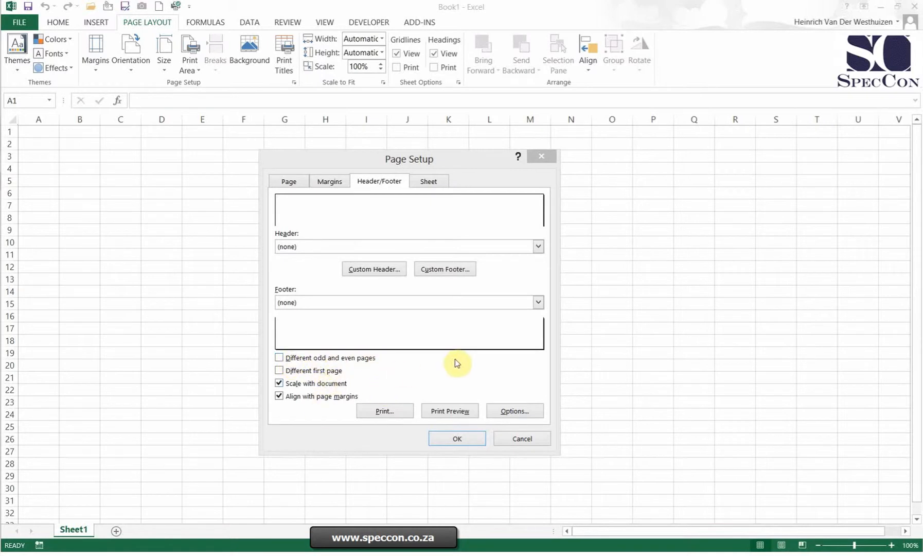
# Step: Try the print area, columns to repeat, gridlines and comments options on the Sheet settings
pyautogui.click(428, 181)
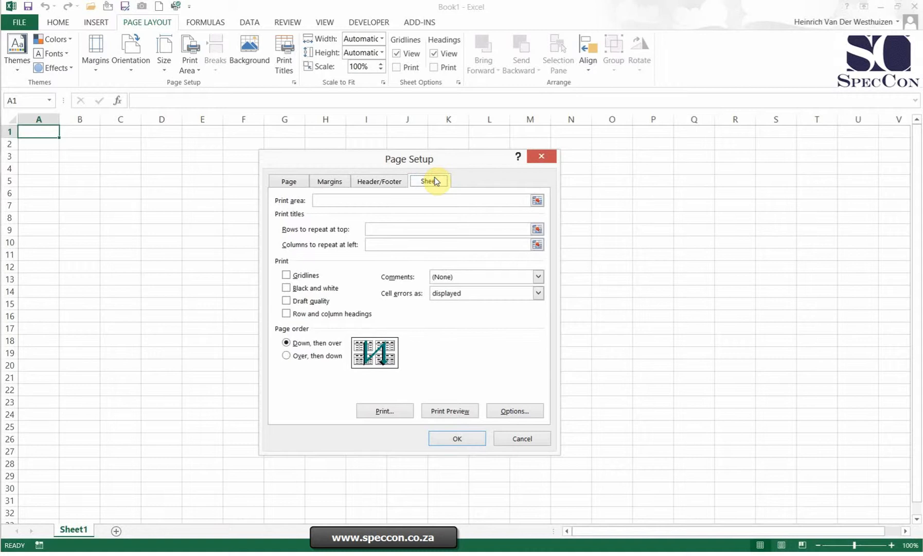
pyautogui.moveTo(387, 202)
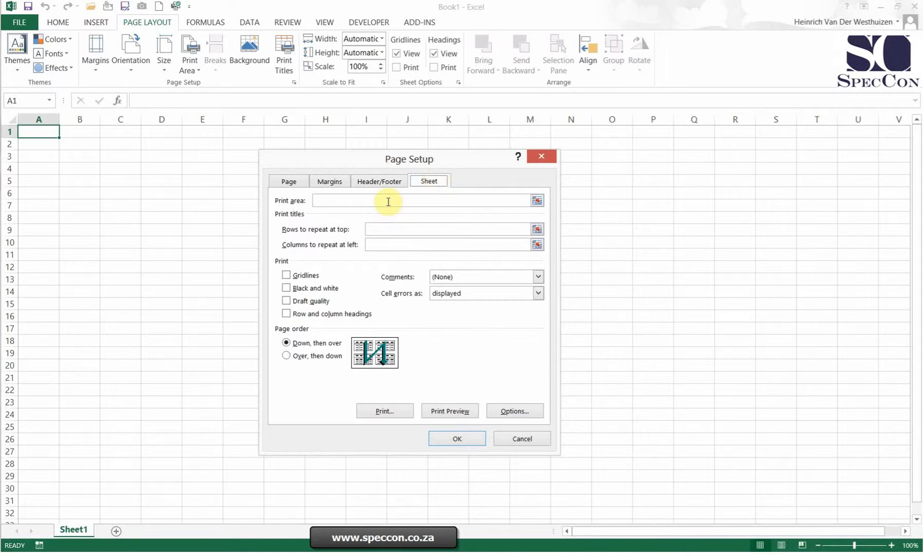
pyautogui.click(412, 200)
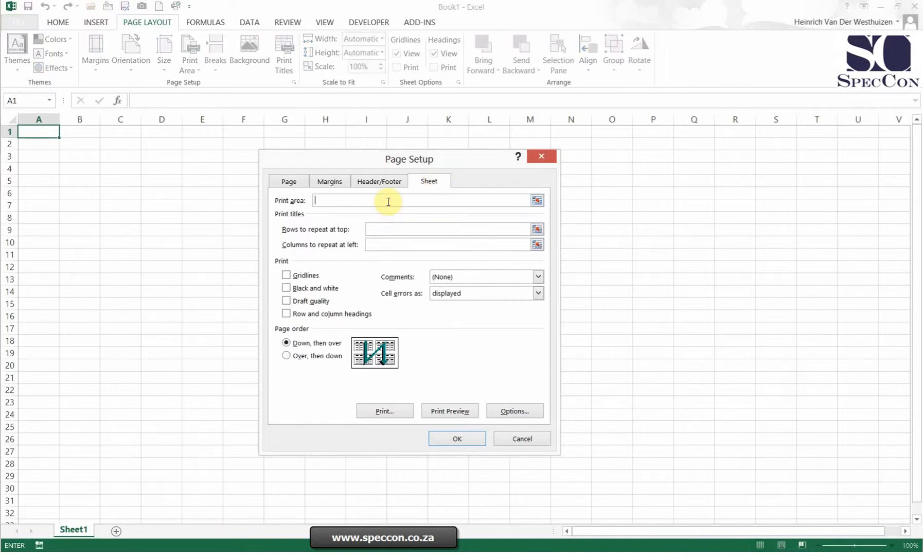
pyautogui.moveTo(182, 251)
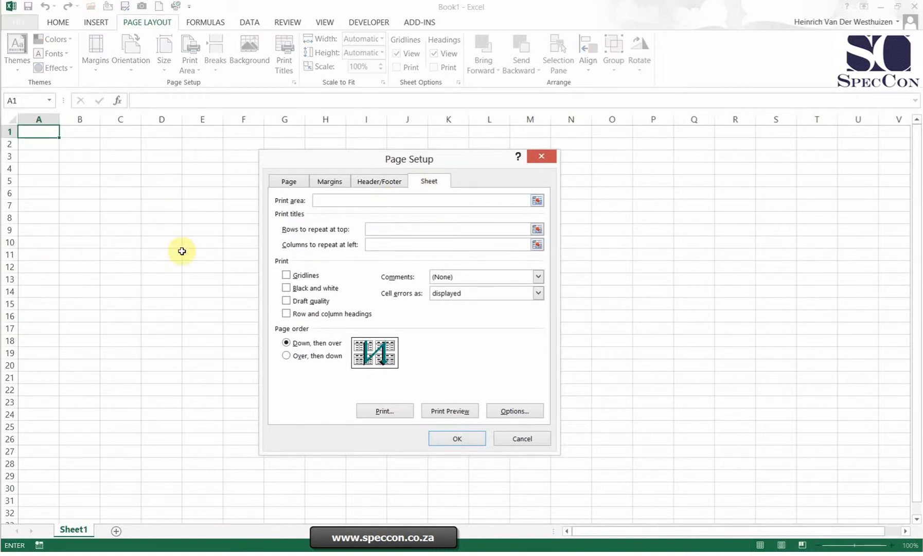
pyautogui.moveTo(382, 230)
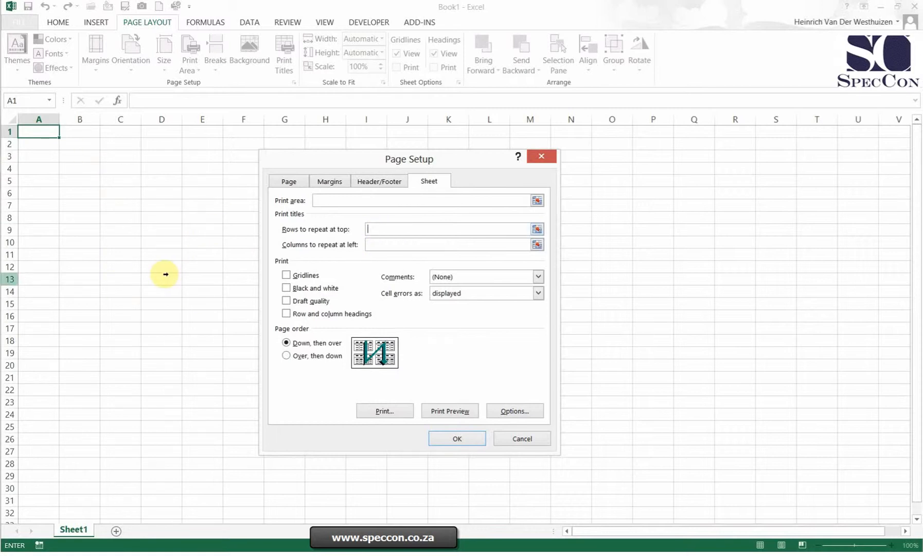
pyautogui.moveTo(344, 233)
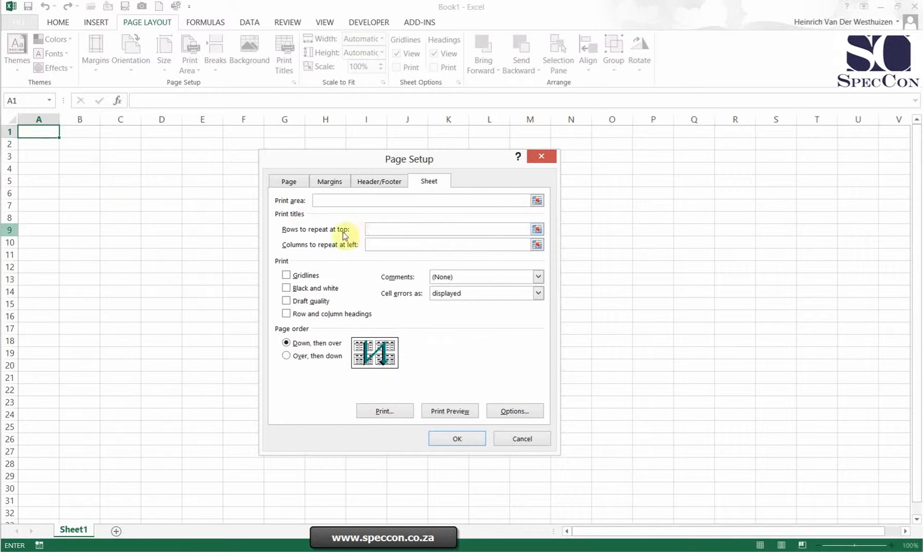
pyautogui.moveTo(442, 246)
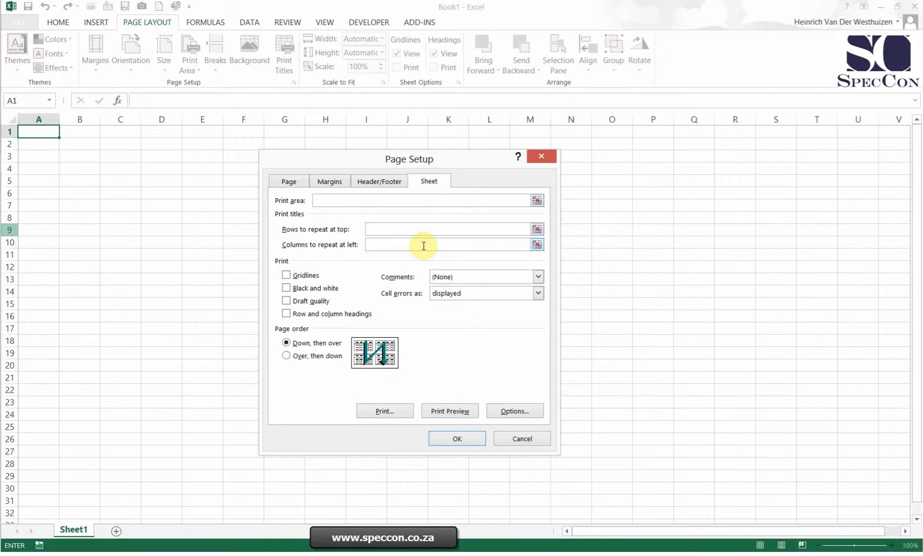
pyautogui.click(448, 244)
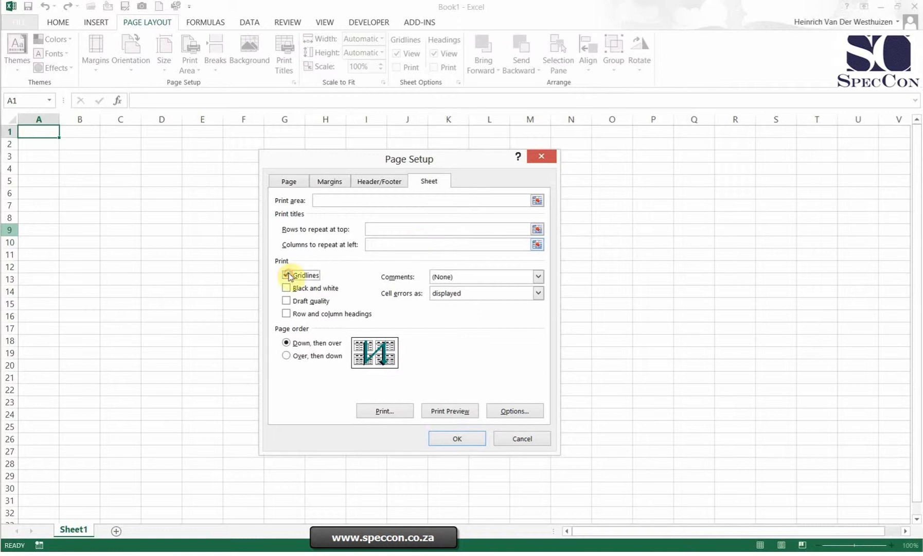
pyautogui.click(287, 275)
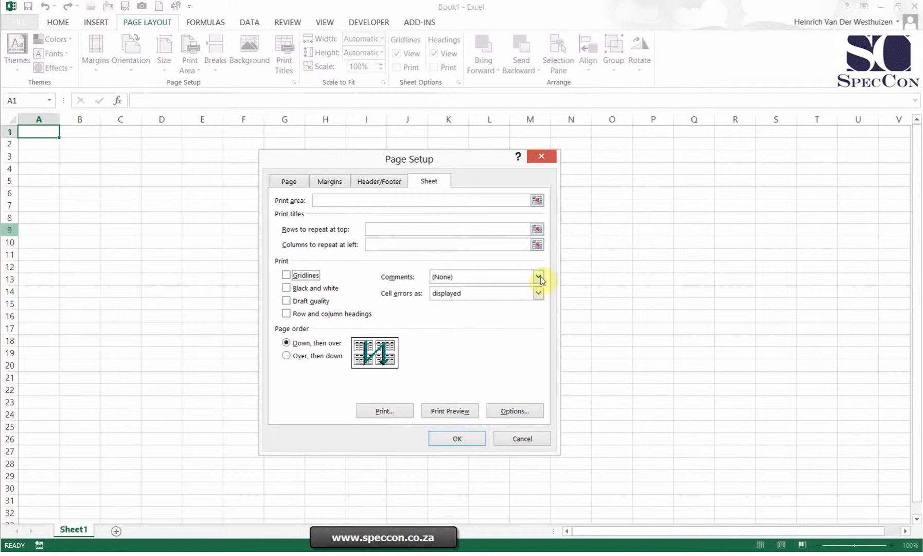
pyautogui.click(536, 277)
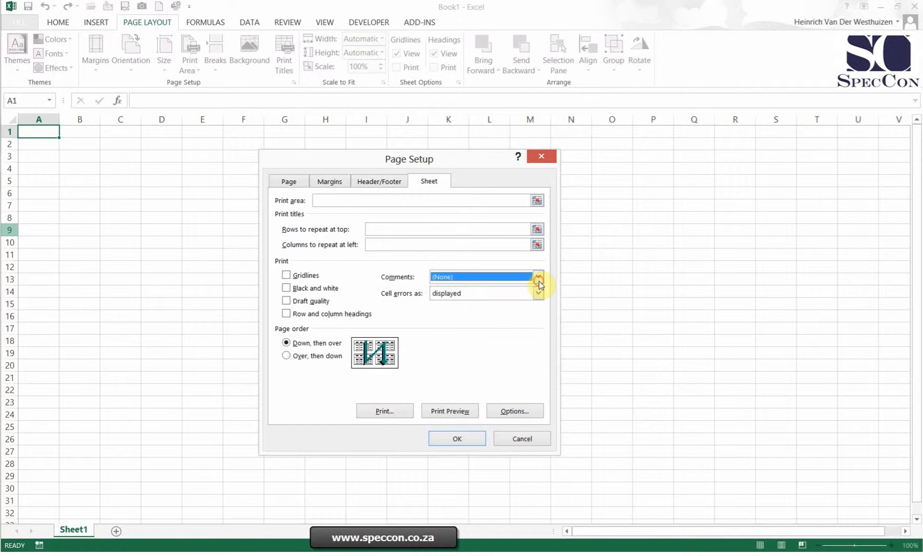
# Step: Flip page order to over-then-down and back, preview the printout, then return to the worksheet
pyautogui.click(287, 355)
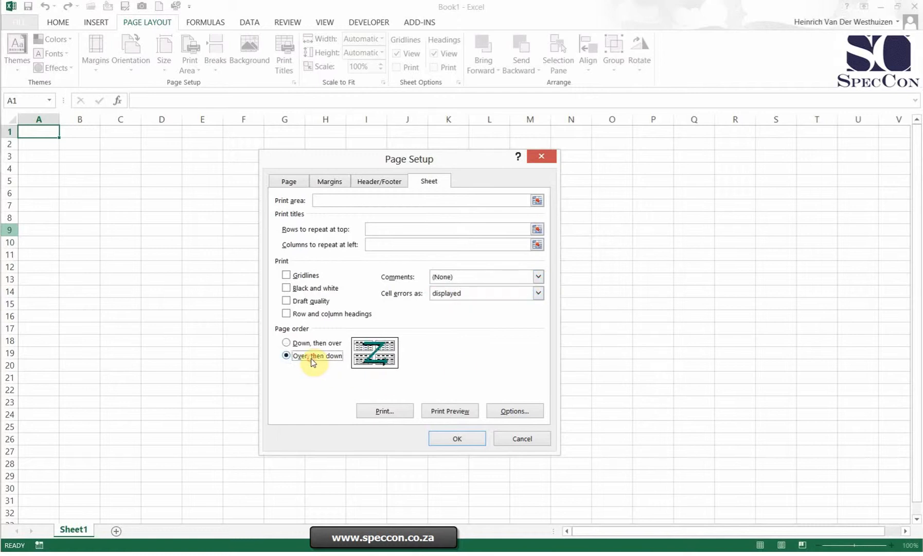
pyautogui.click(286, 343)
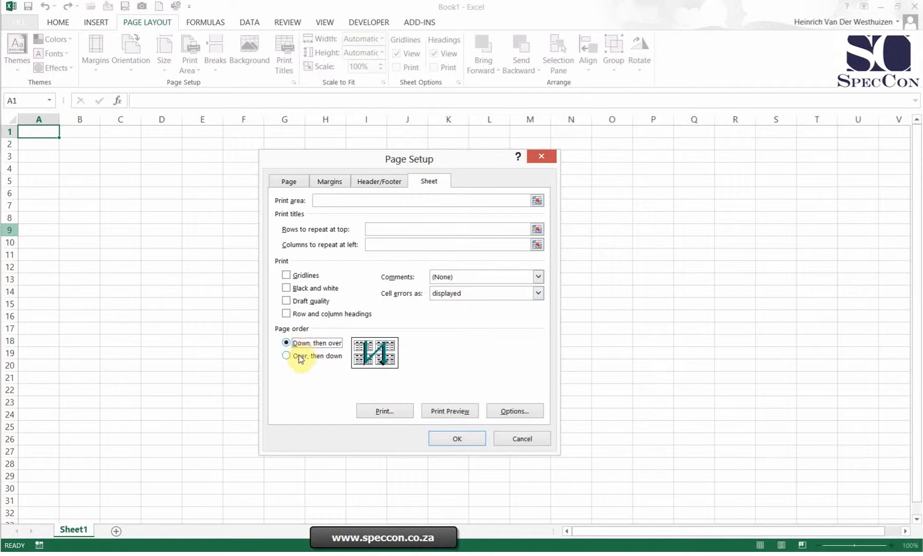
pyautogui.click(449, 411)
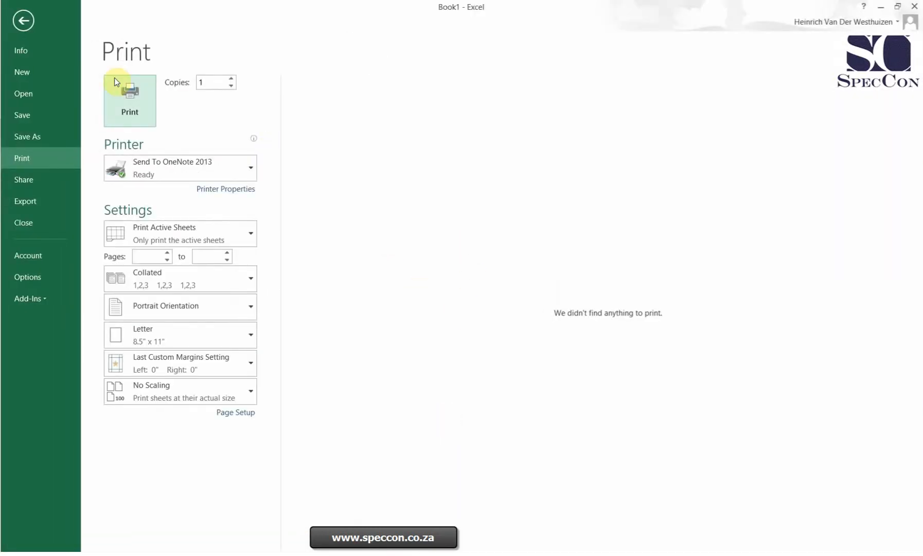
pyautogui.click(23, 20)
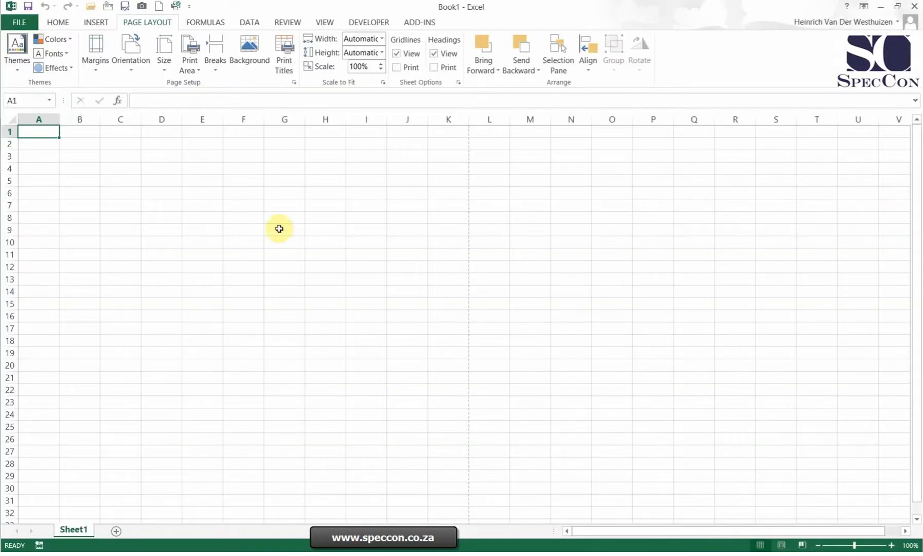
pyautogui.click(324, 303)
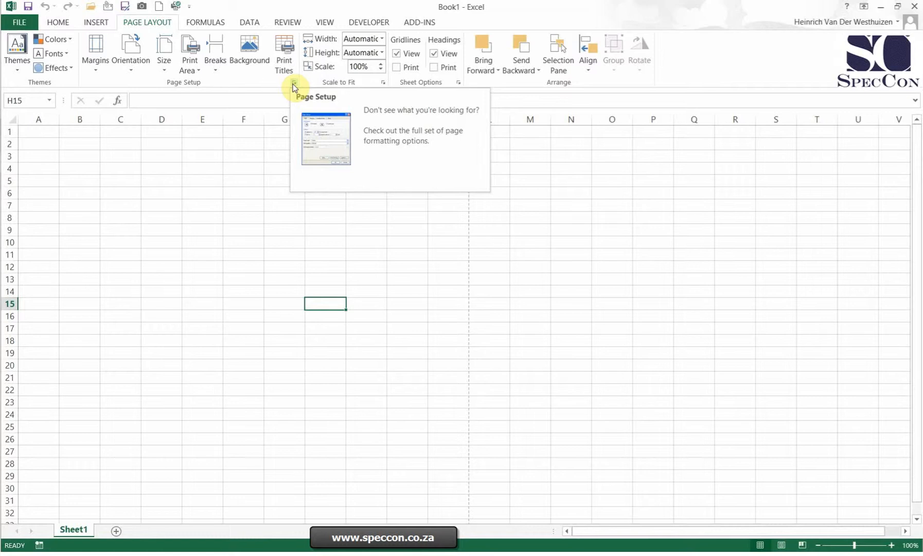
pyautogui.moveTo(293, 95)
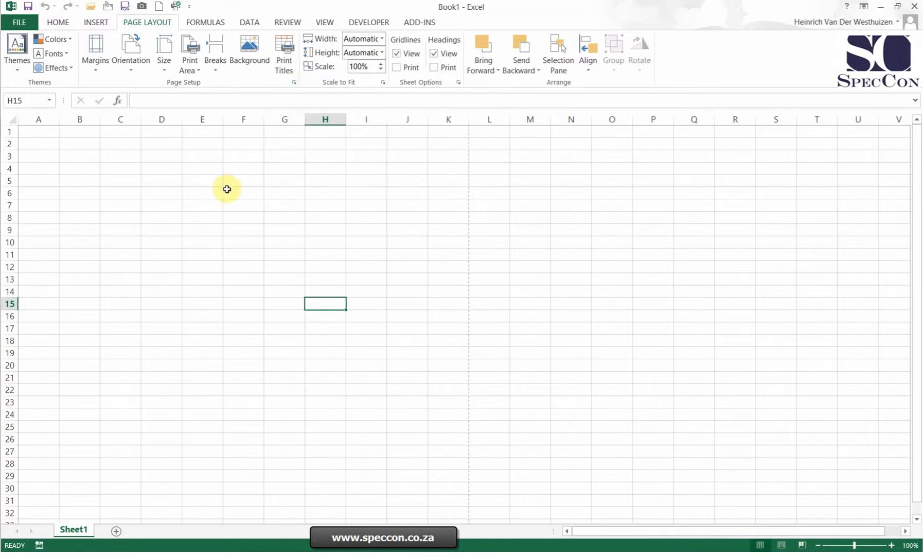
pyautogui.moveTo(227, 190)
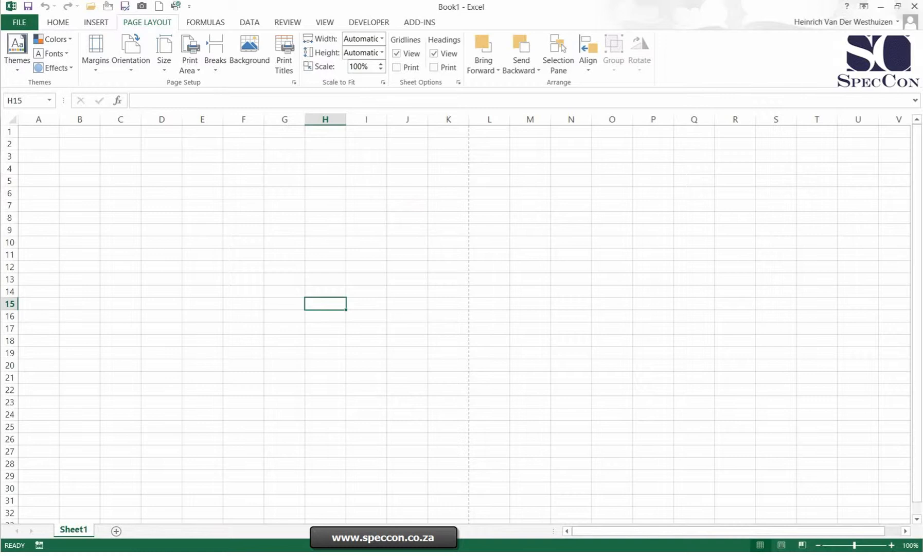